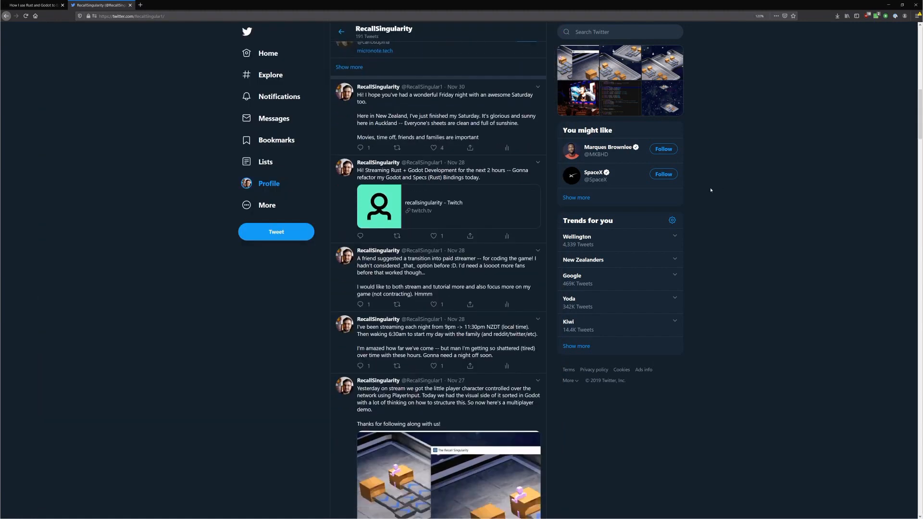
Switch to the 'How I use Rust and Godot' tab to view the floor-building steps.
{"action": "left_click", "coordinate": [32, 5]}
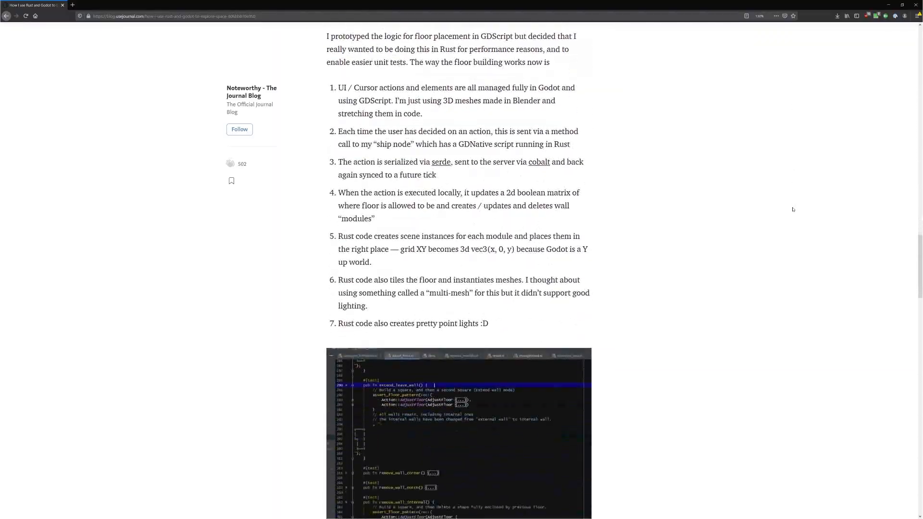